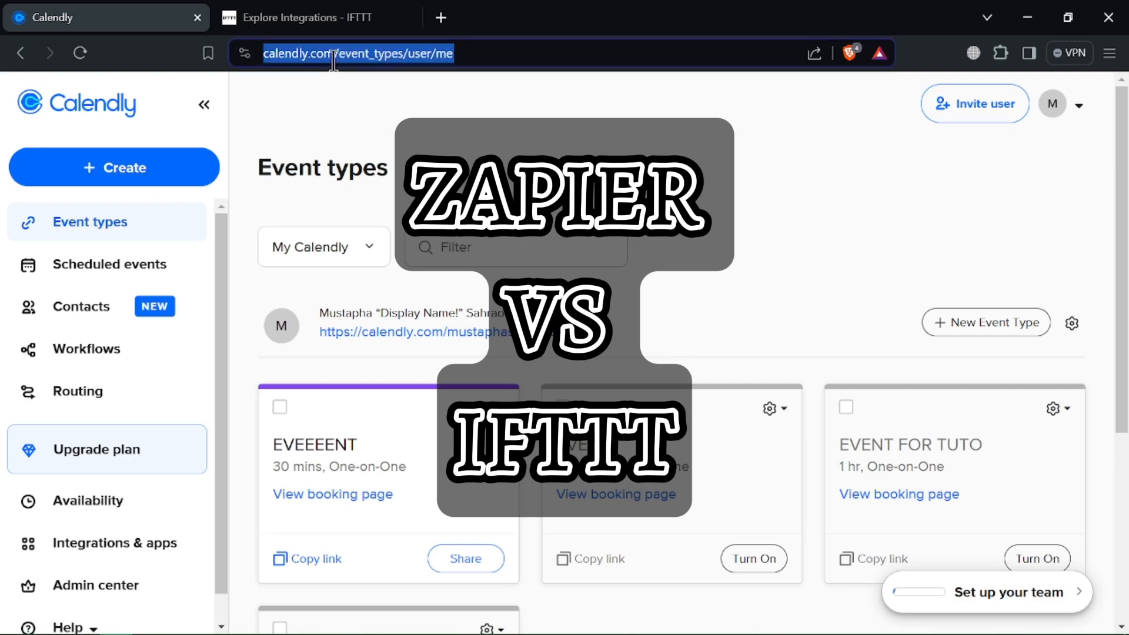
Step: Search Google for 'zapier ai' and go to the sponsored Zapier.com result
type("zapier ai")
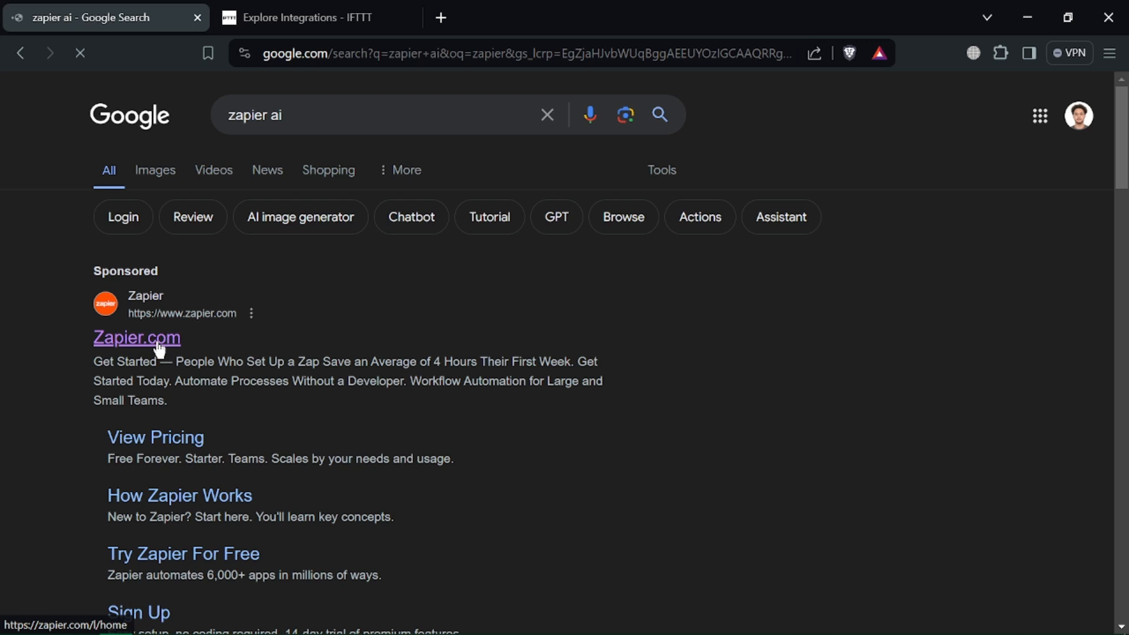
left_click(136, 337)
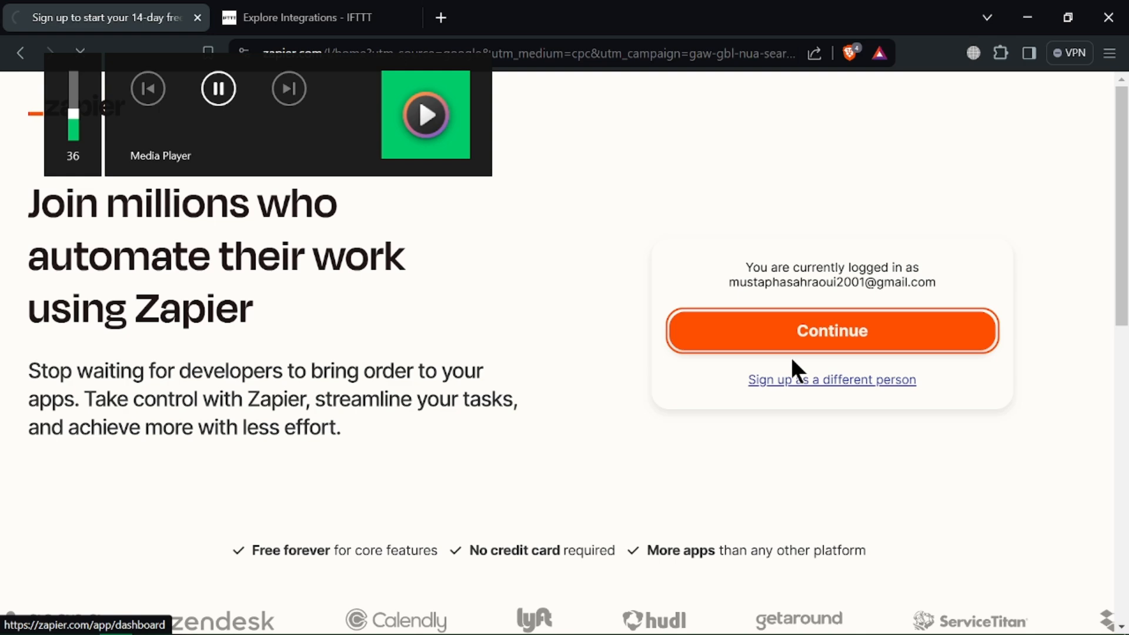
Step: Enter the Zapier dashboard and trash all three Unfinished Zap cards, including ChatGPT Conversation Management
left_click(833, 332)
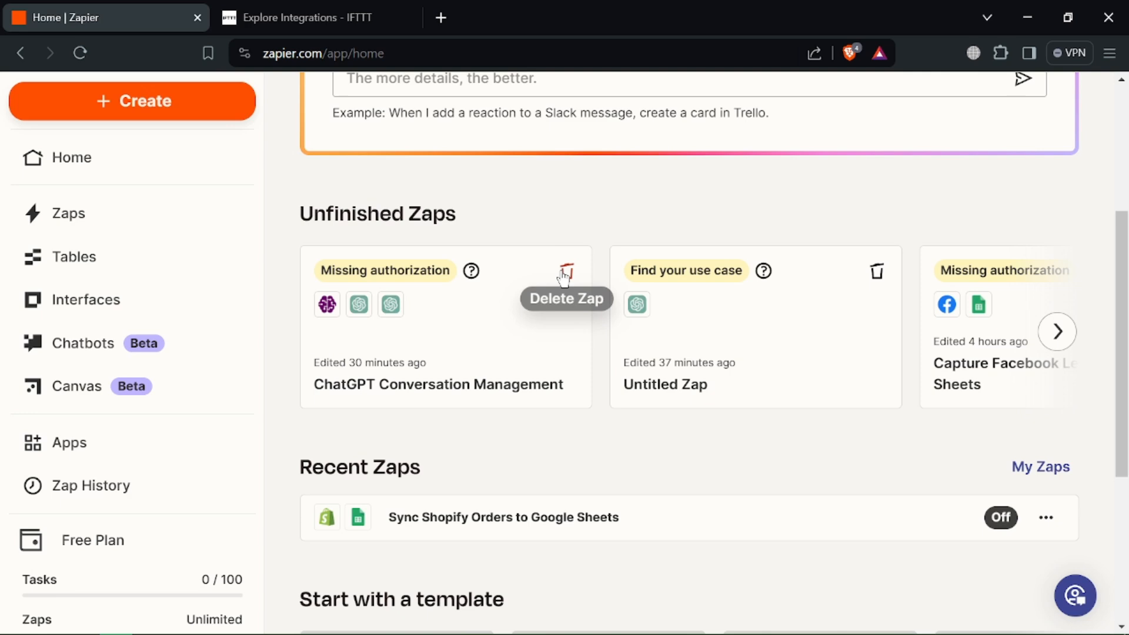
left_click(568, 271)
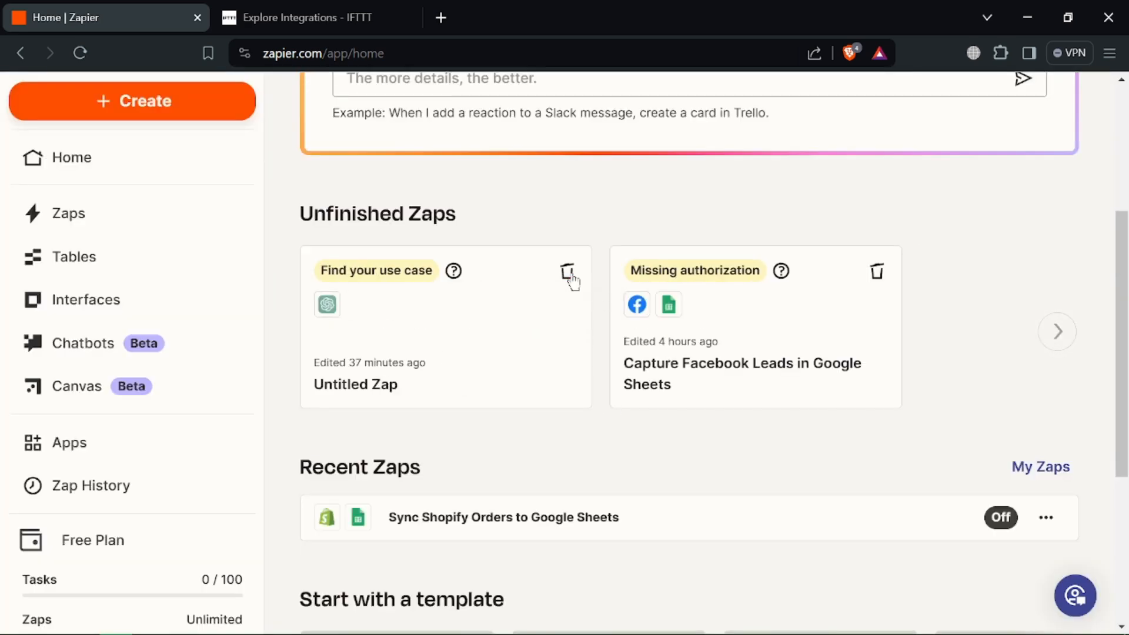
left_click(566, 270)
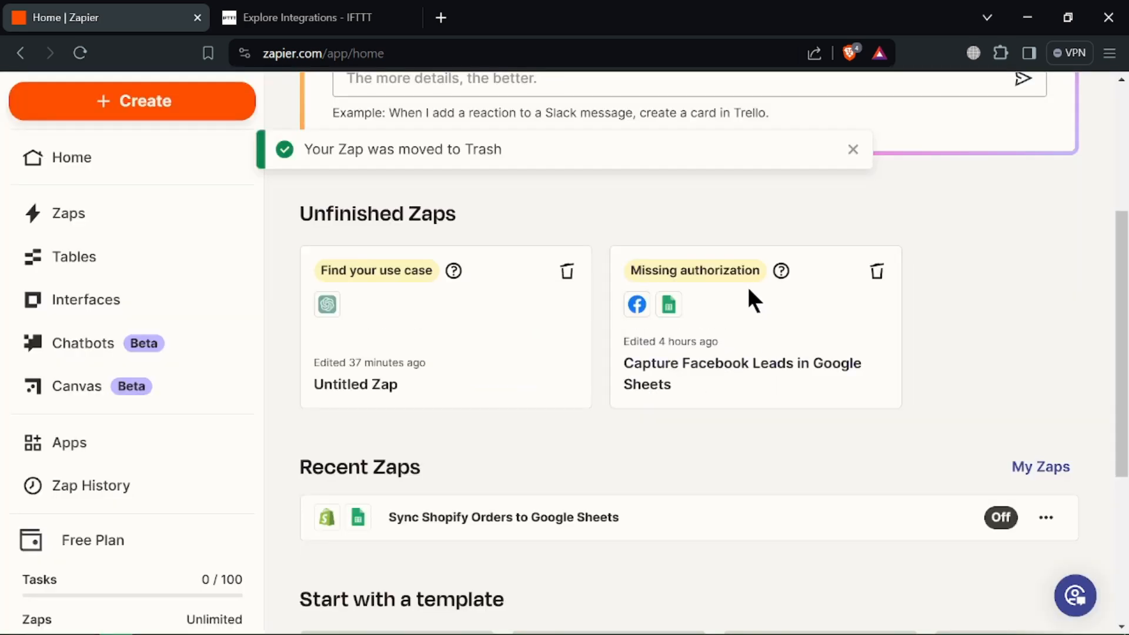
left_click(566, 271)
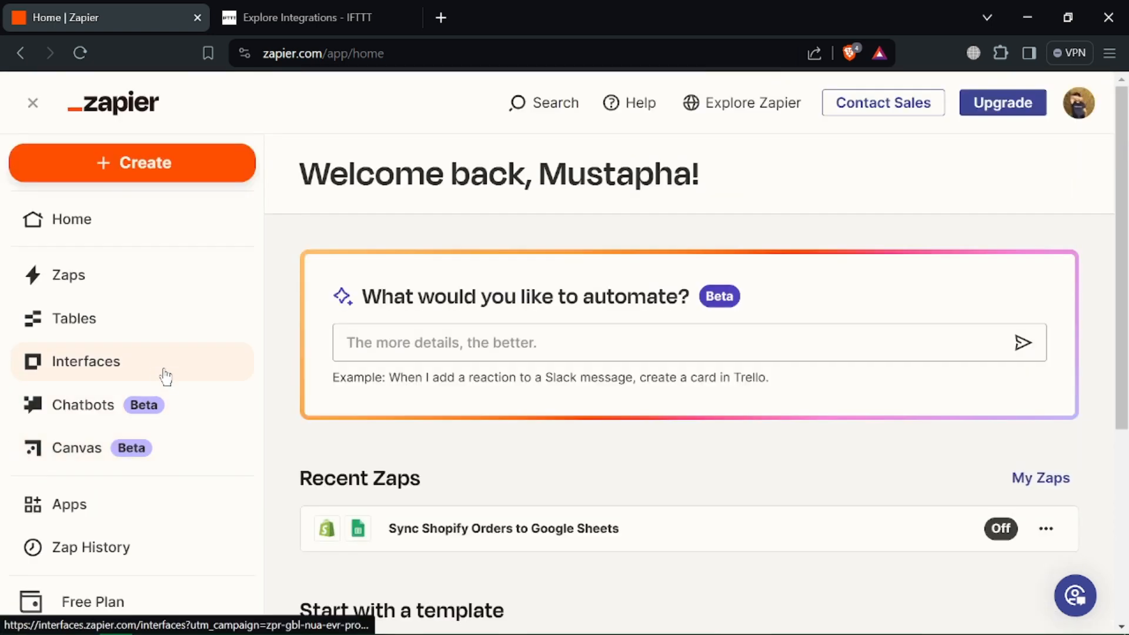
Step: View Zapier's Interfaces section, then move to the IFTTT Explore Integrations browser tab
left_click(85, 362)
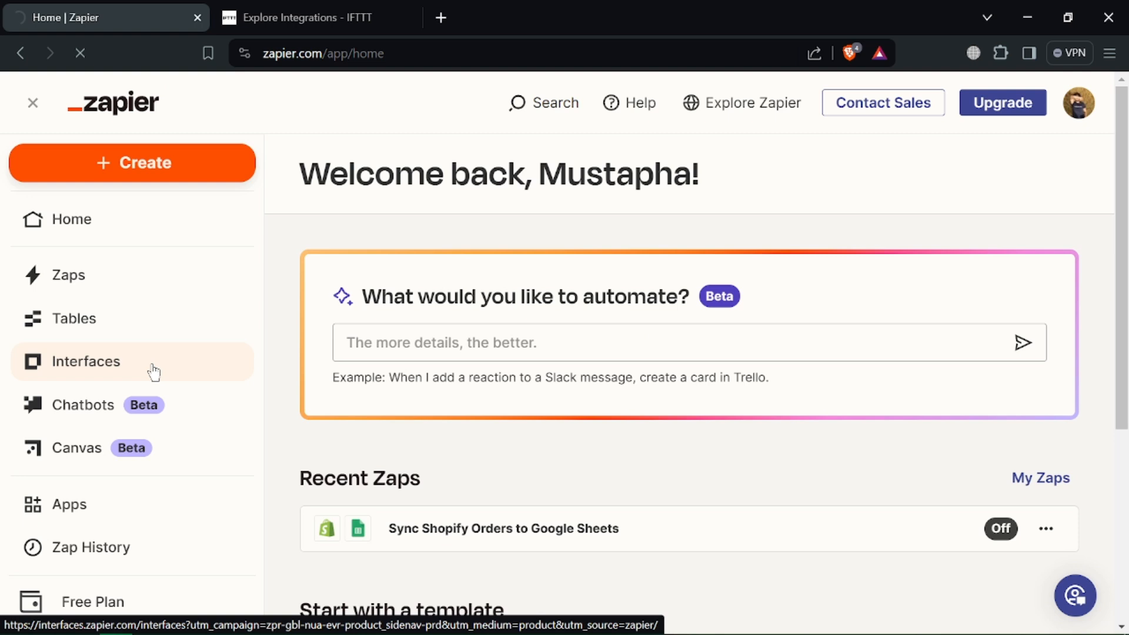
scroll("down", 3)
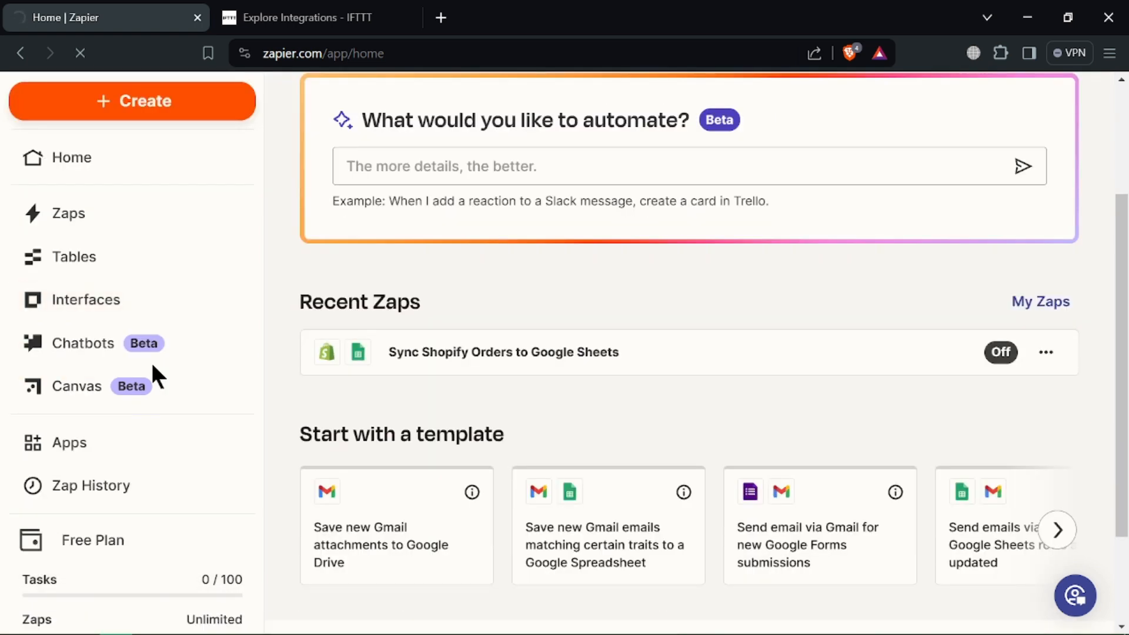
mouse_move(120, 541)
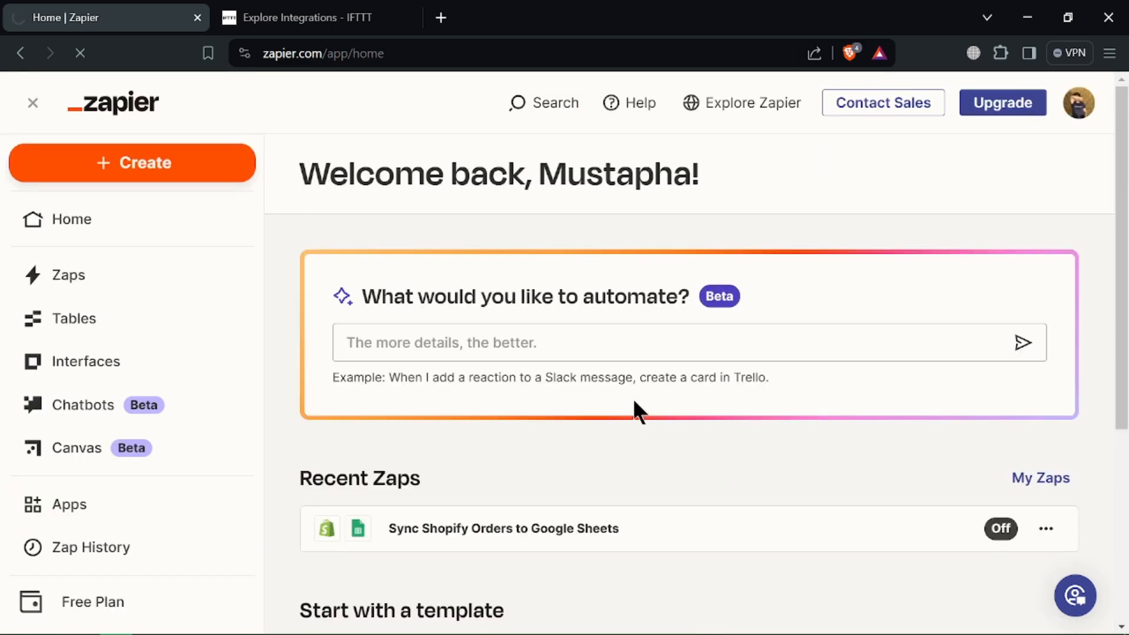
left_click(302, 16)
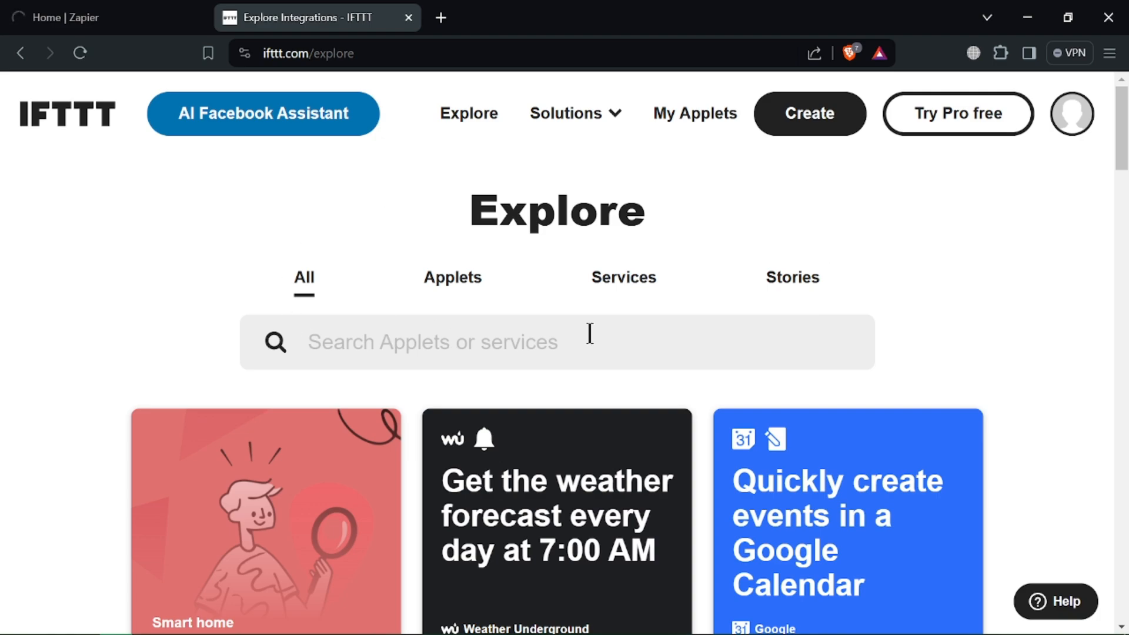
scroll("down", 3)
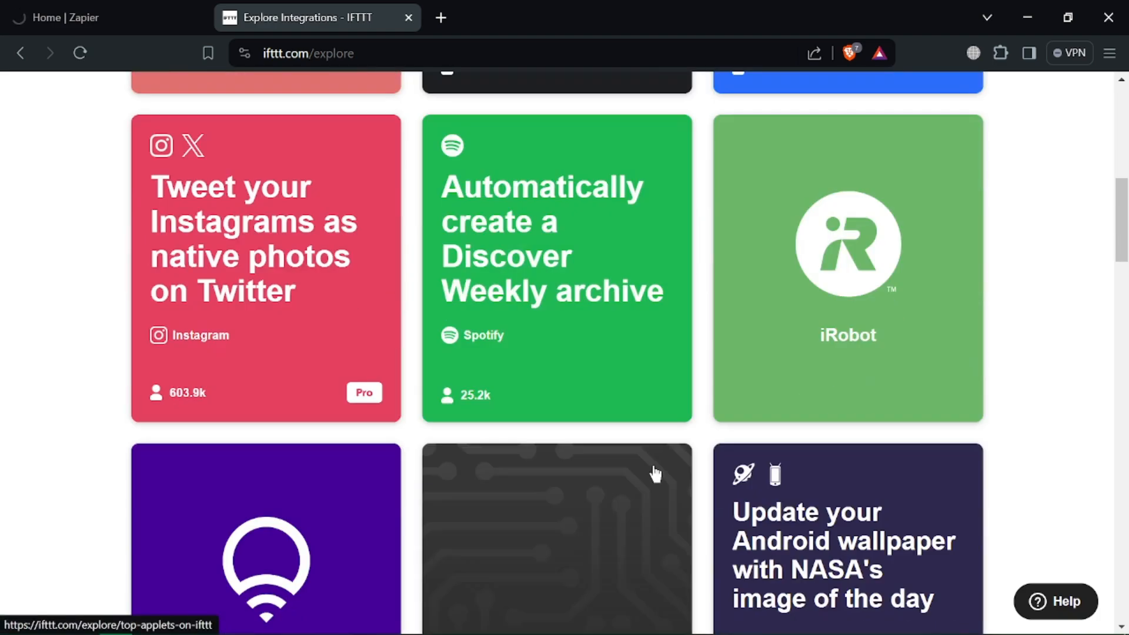
scroll("down", 3)
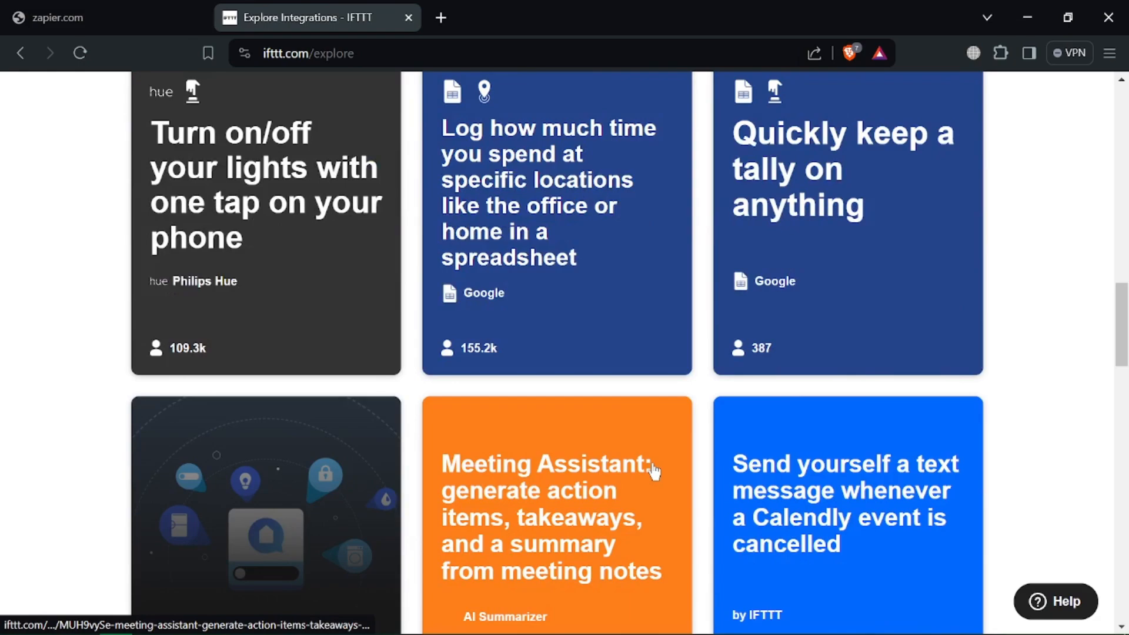
scroll("down", 3)
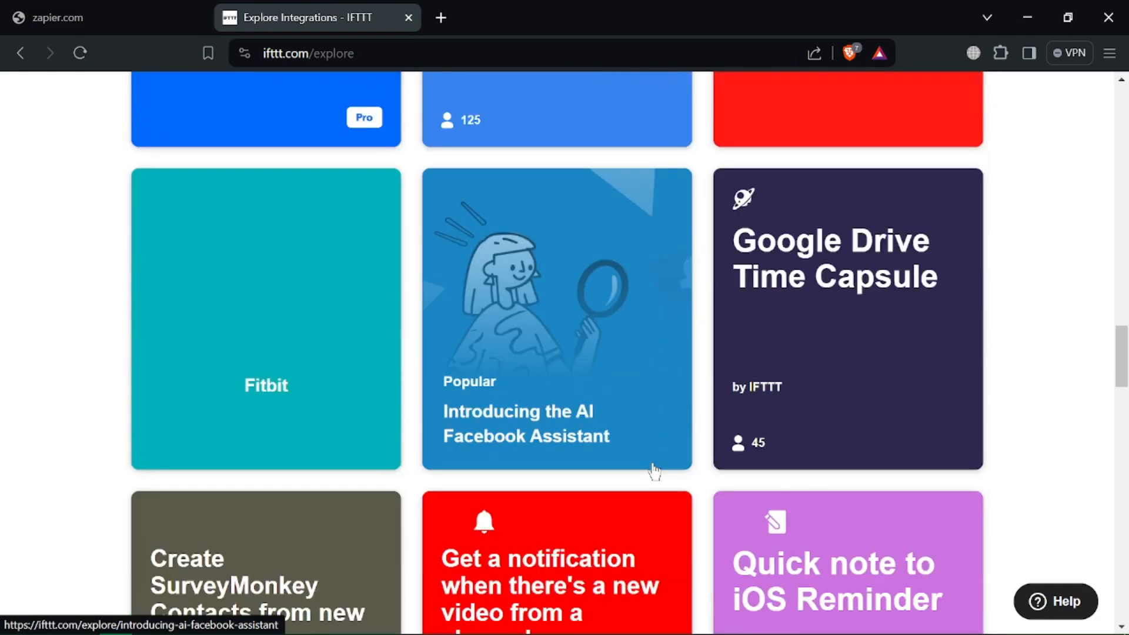
scroll("down", 3)
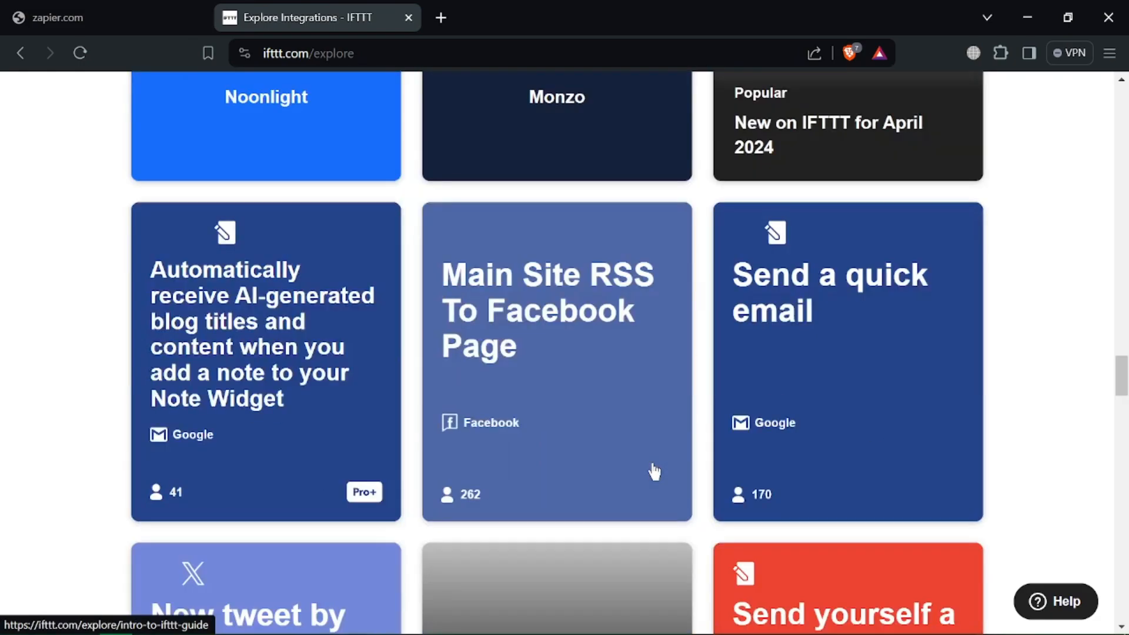
scroll("down", 3)
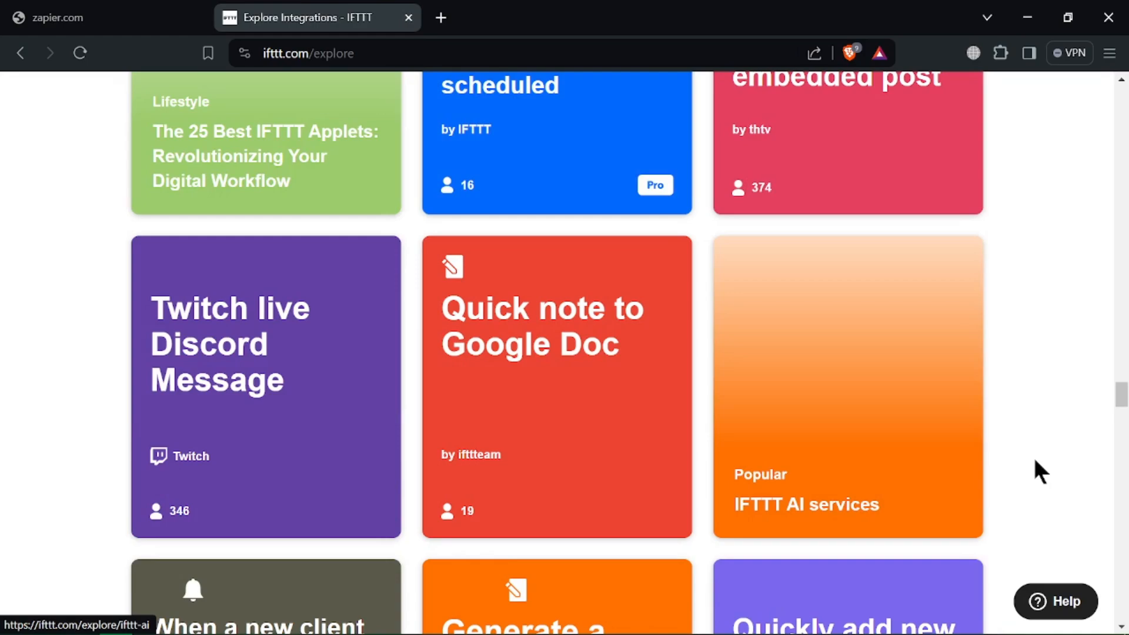
scroll("up", 3)
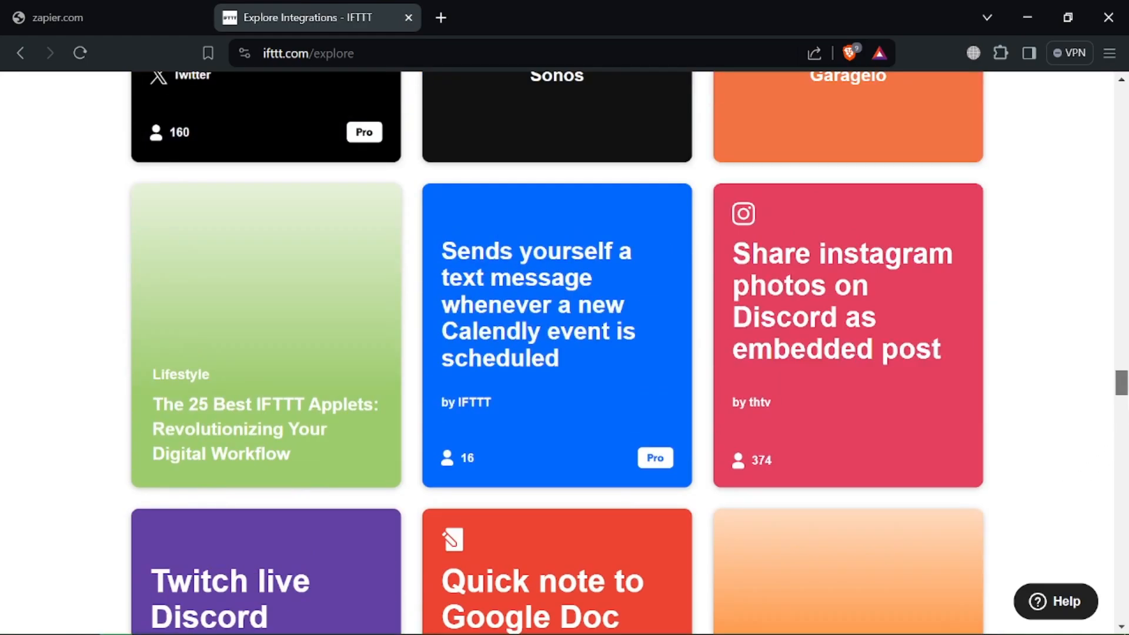
scroll("down", 3)
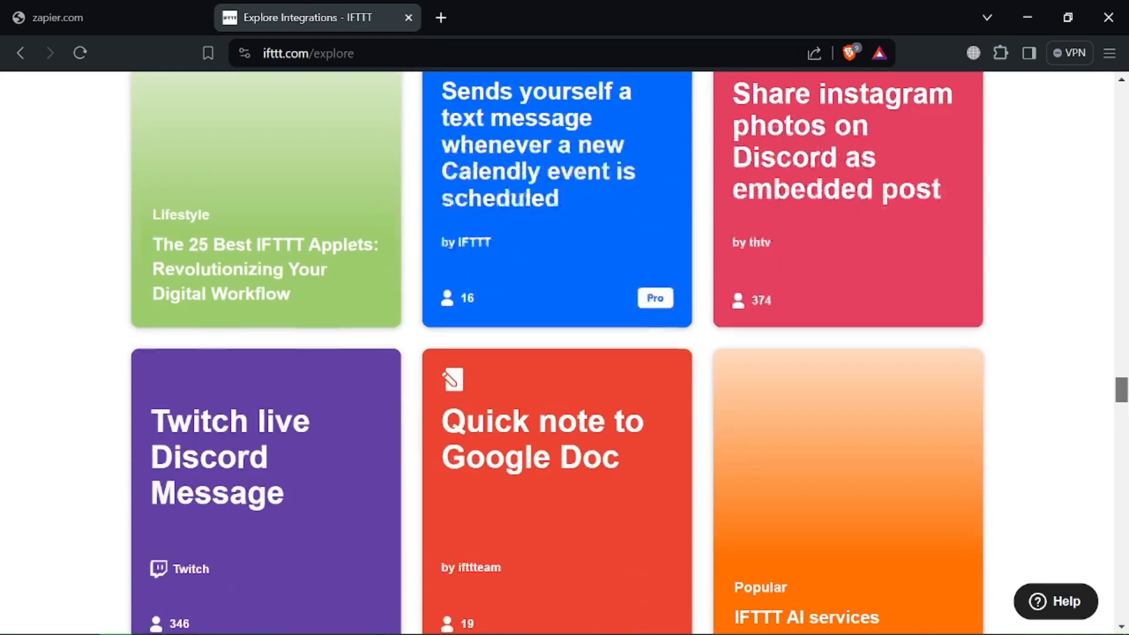
scroll("down", 3)
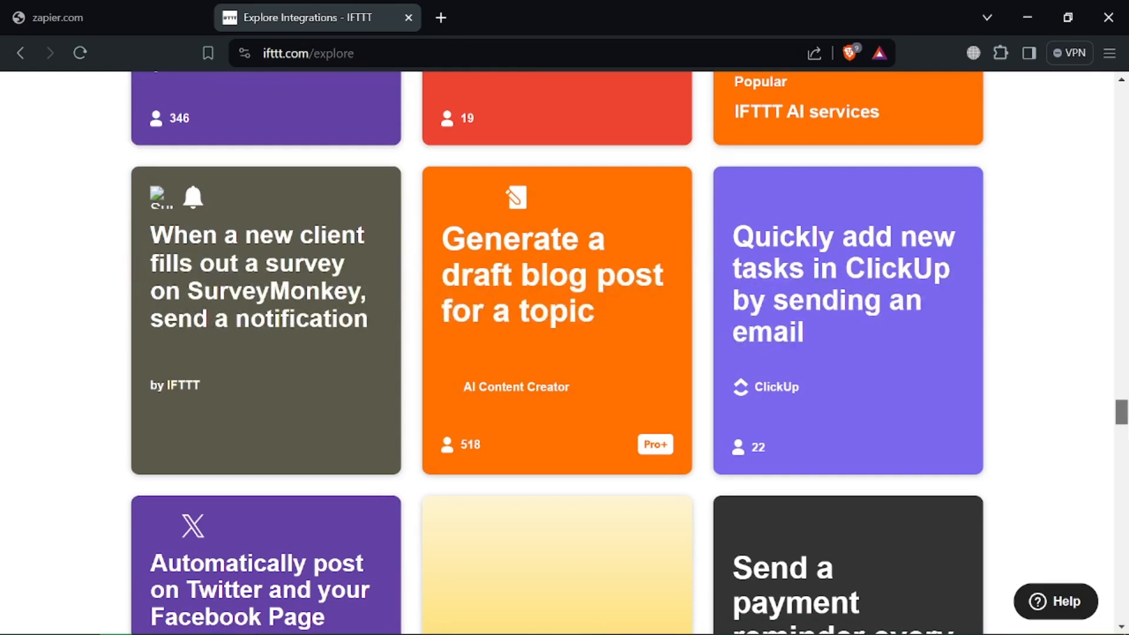
scroll("down", 3)
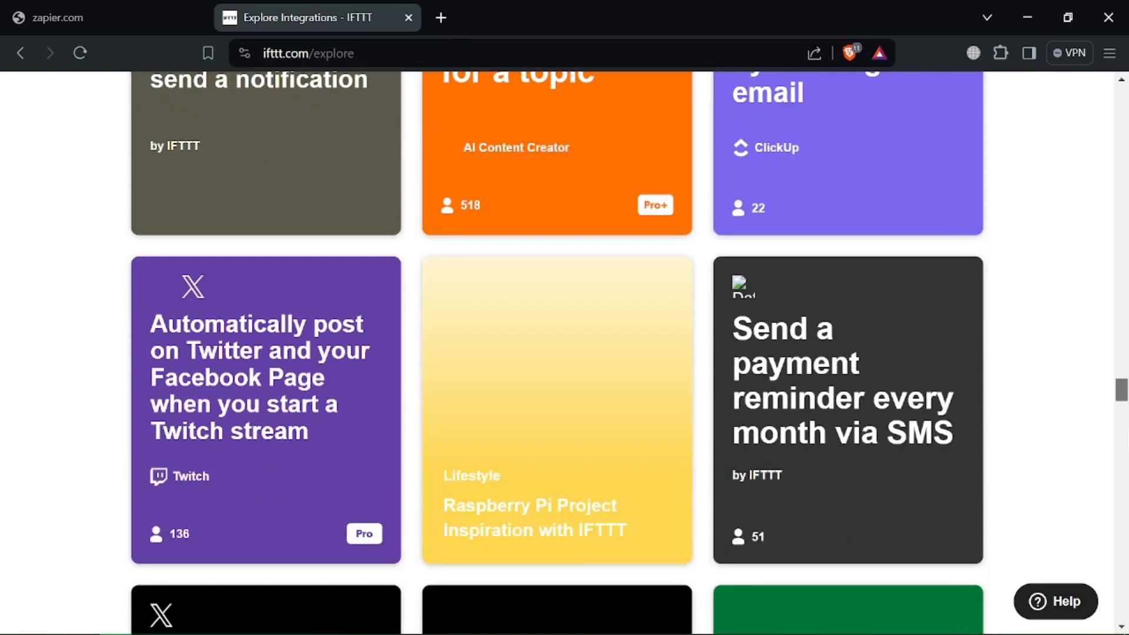
scroll("down", 3)
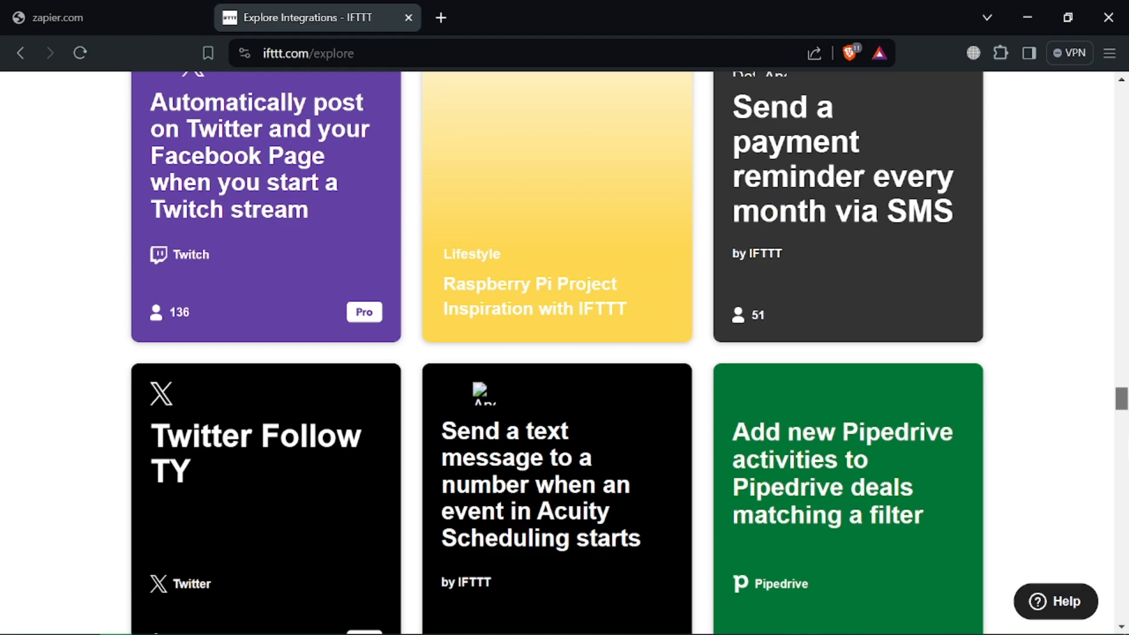
scroll("down", 3)
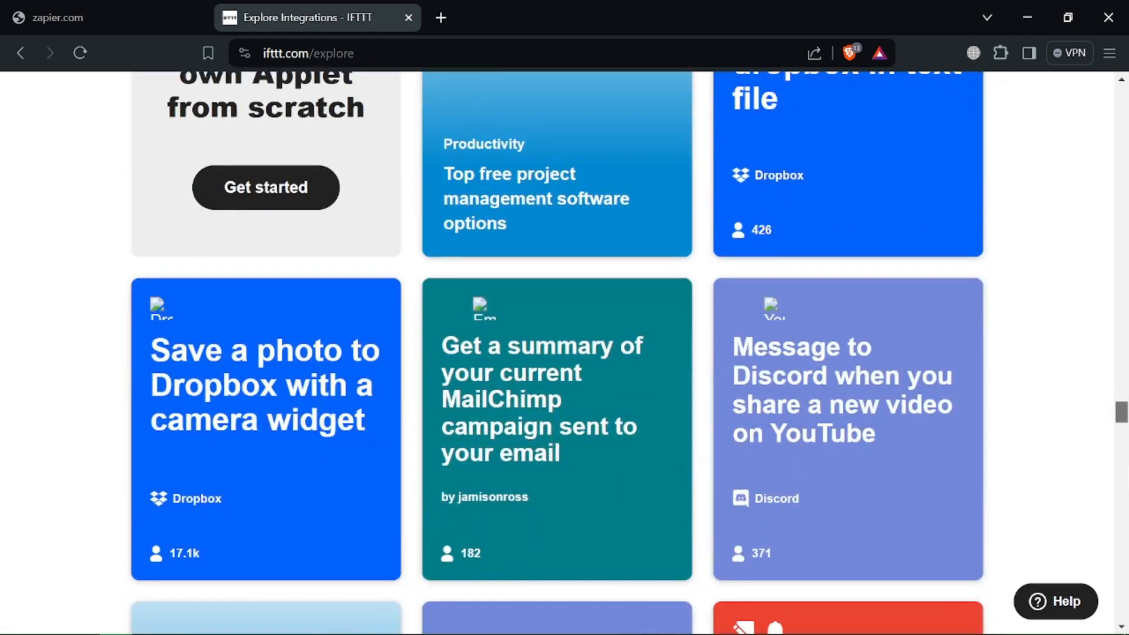
scroll("up", 3)
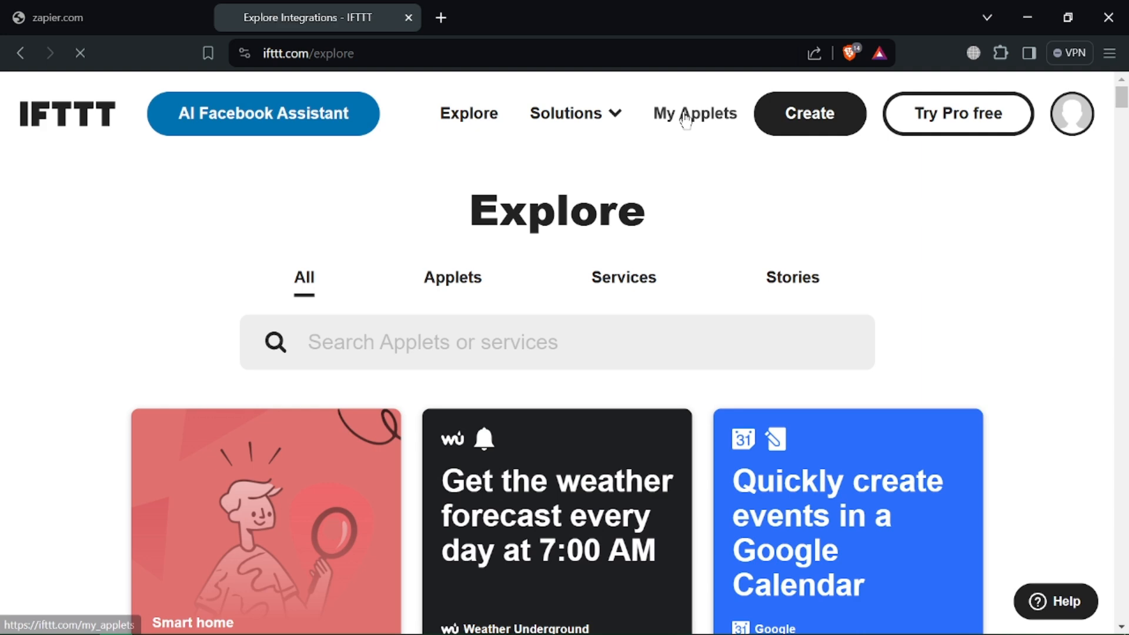
mouse_move(463, 281)
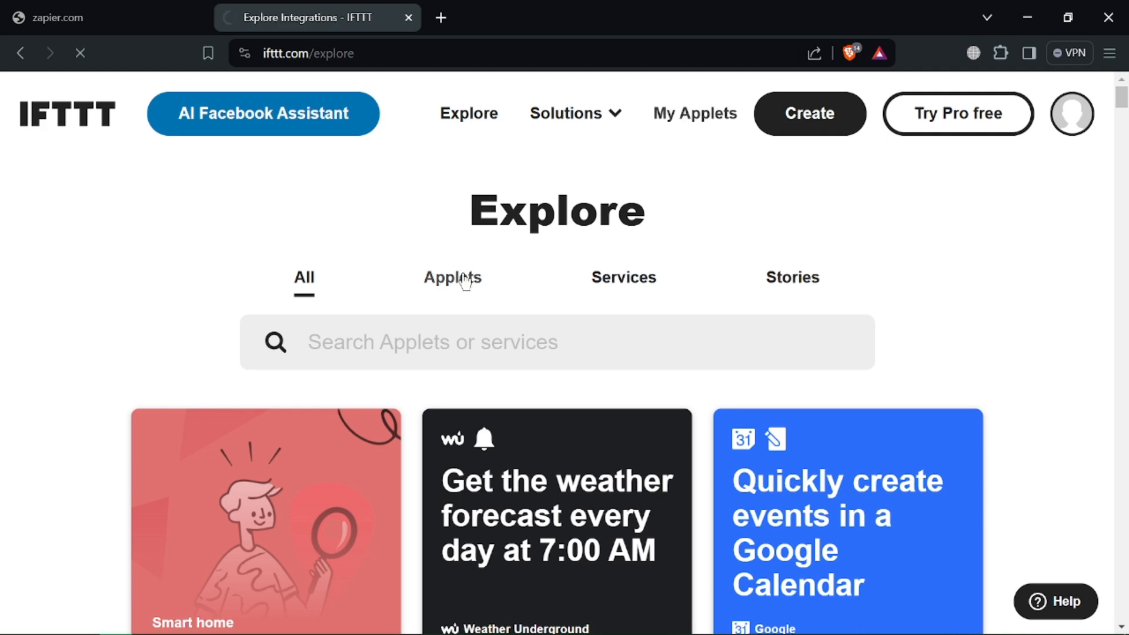
mouse_move(809, 120)
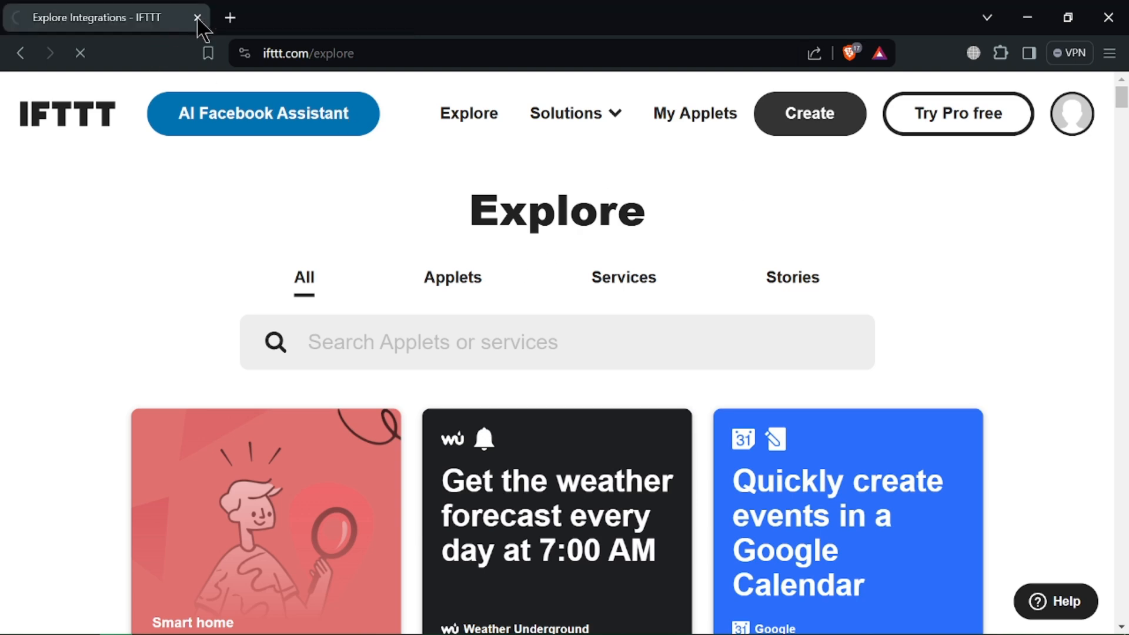
mouse_move(852, 268)
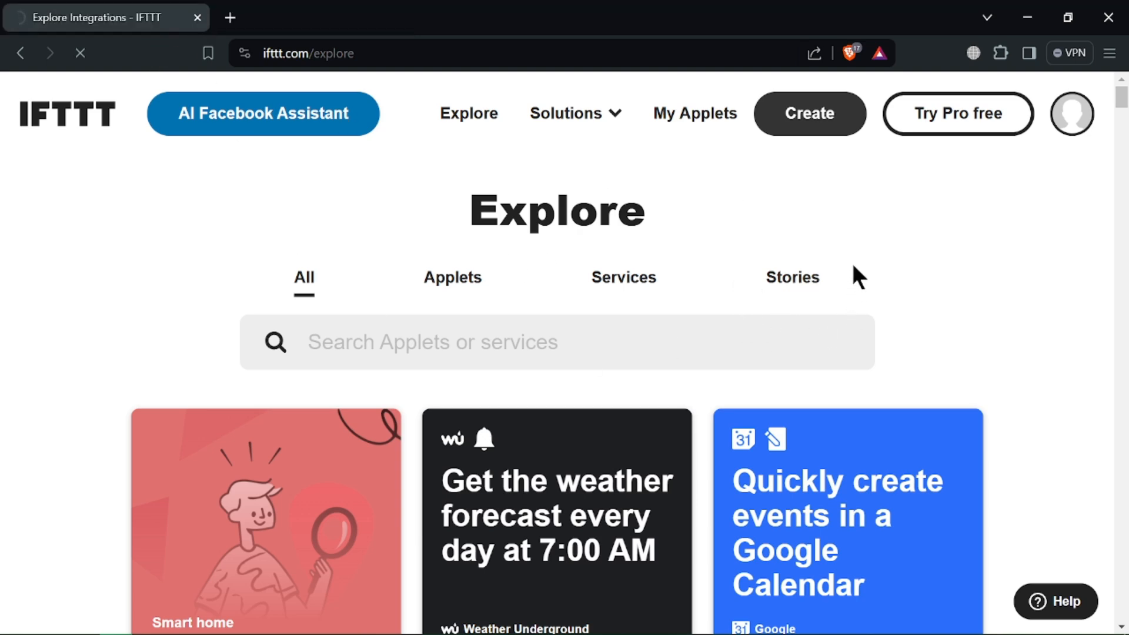
mouse_move(200, 41)
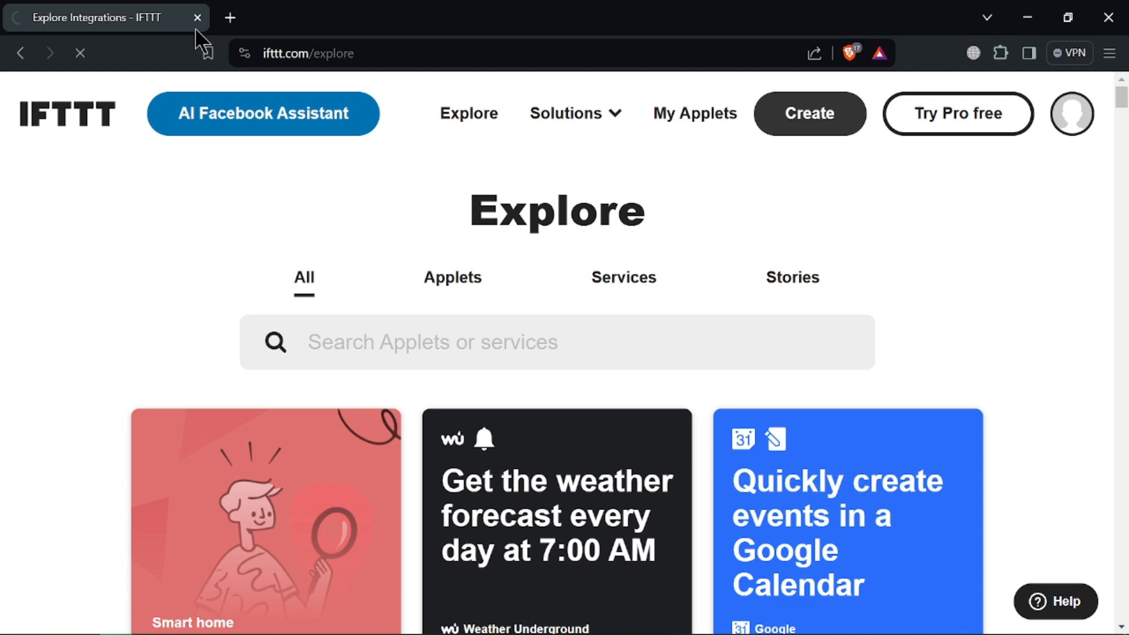
Step: Go to IFTTT's Create applet page from the header
left_click(809, 113)
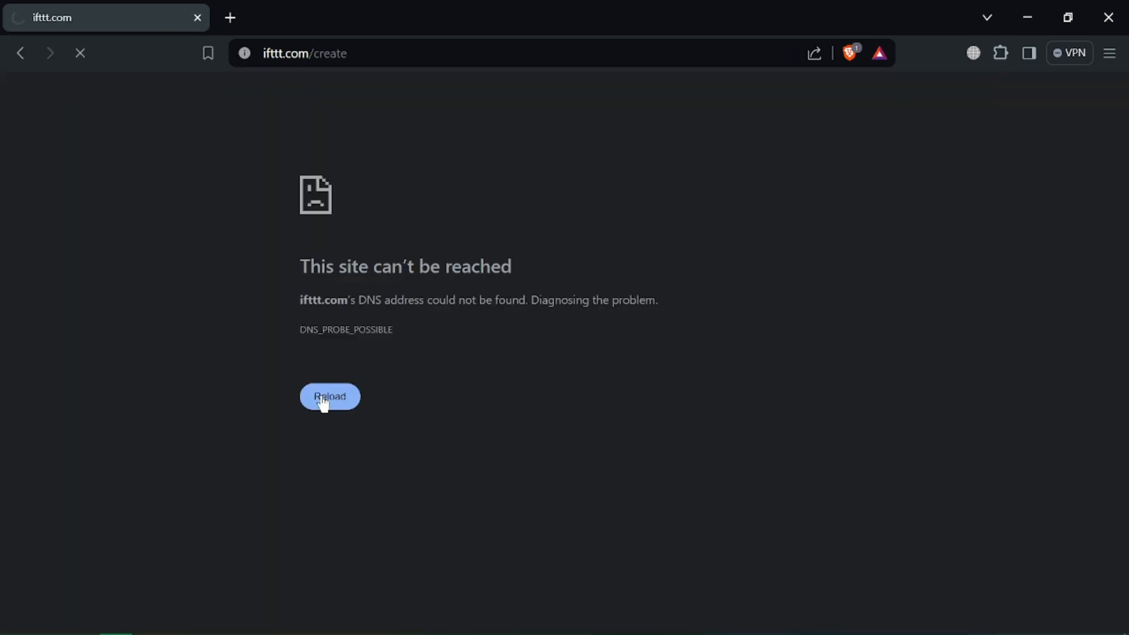